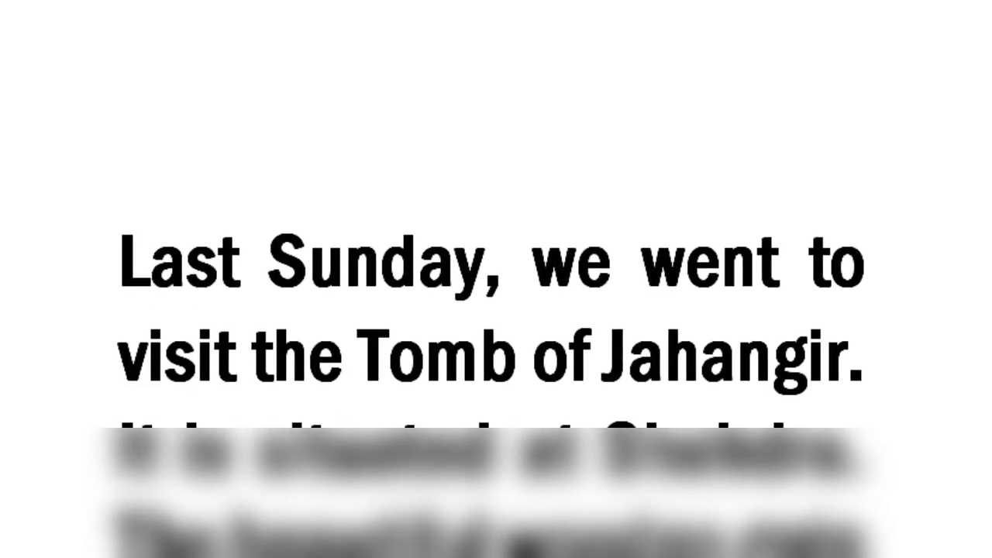
{"action": "scroll", "scroll_direction": "down", "scroll_amount": 3}
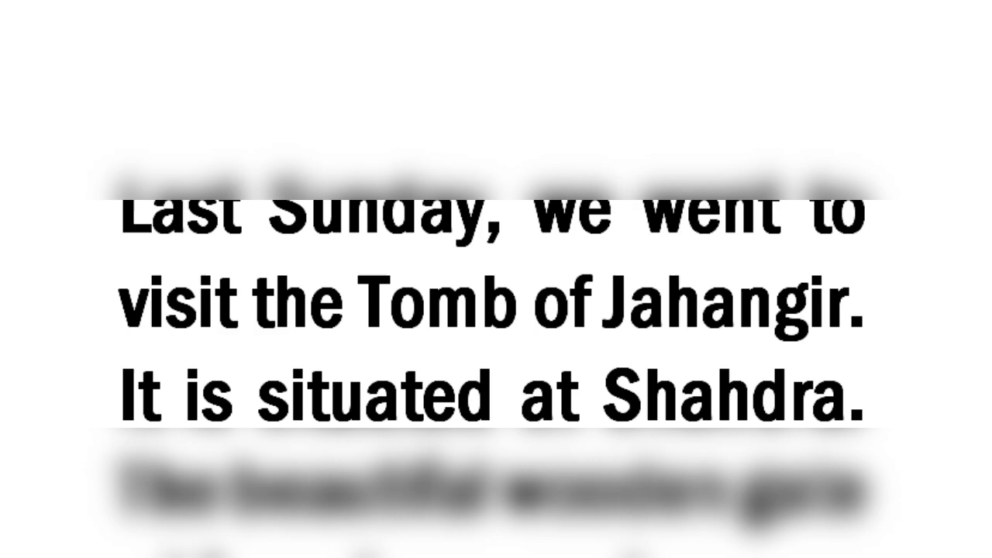
{"action": "scroll", "scroll_direction": "down", "scroll_amount": 3}
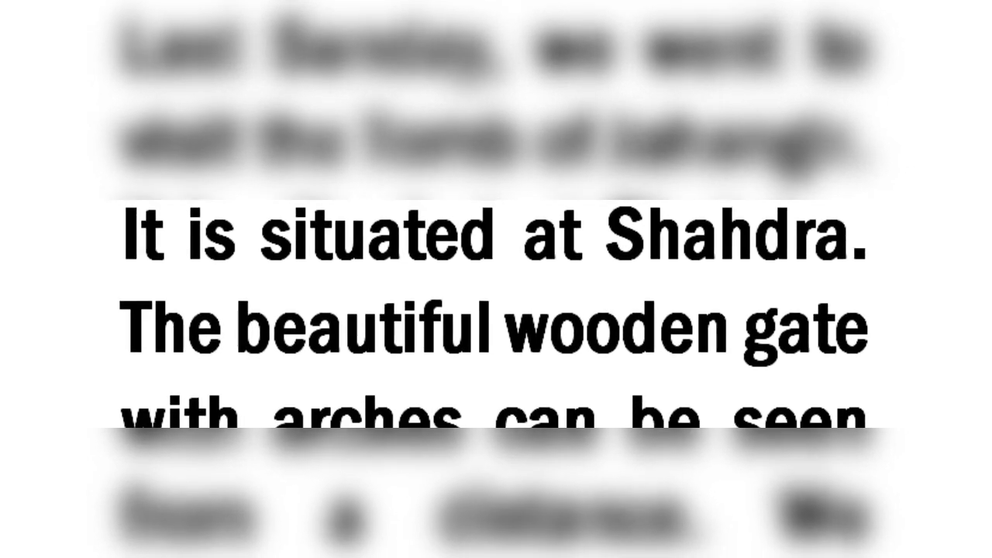
{"action": "scroll", "scroll_direction": "down", "scroll_amount": 3}
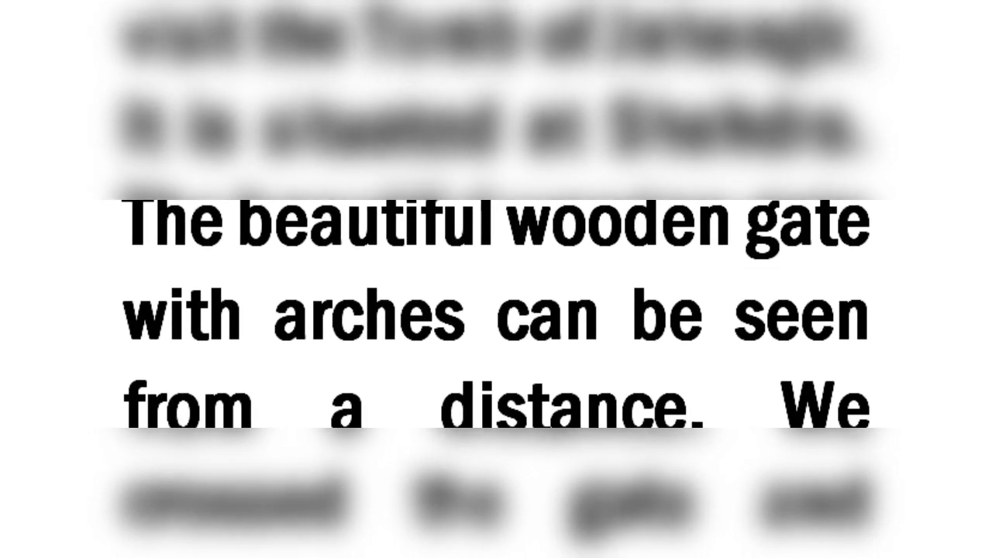
{"action": "scroll", "scroll_direction": "down", "scroll_amount": 3}
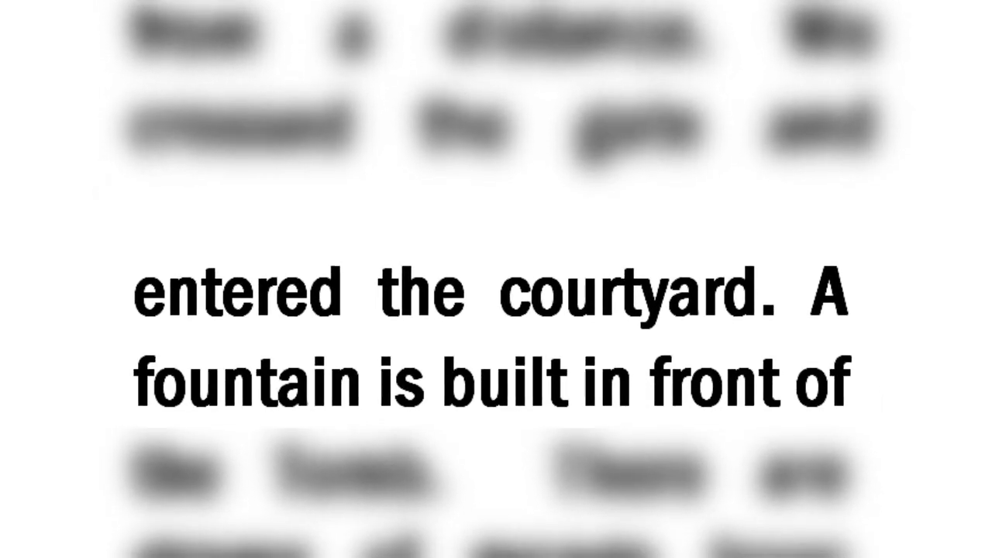
{"action": "scroll", "scroll_direction": "down", "scroll_amount": 3}
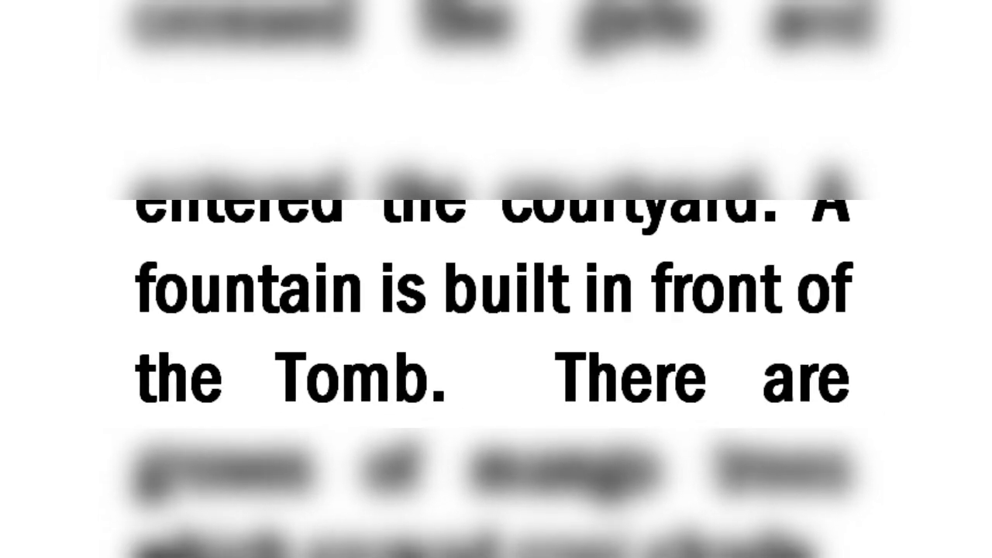
{"action": "scroll", "scroll_direction": "down", "scroll_amount": 3}
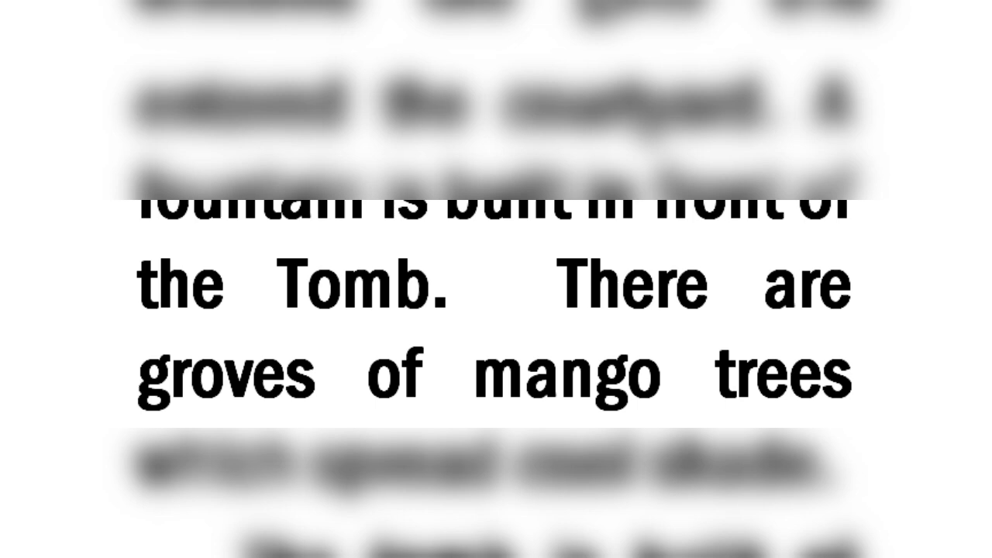
{"action": "scroll", "scroll_direction": "down", "scroll_amount": 3}
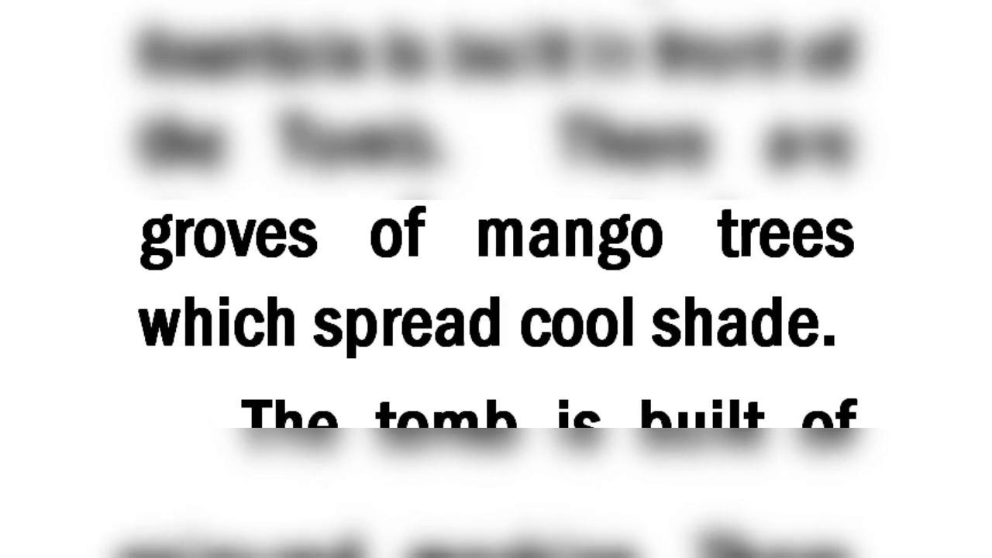
{"action": "scroll", "scroll_direction": "down", "scroll_amount": 3}
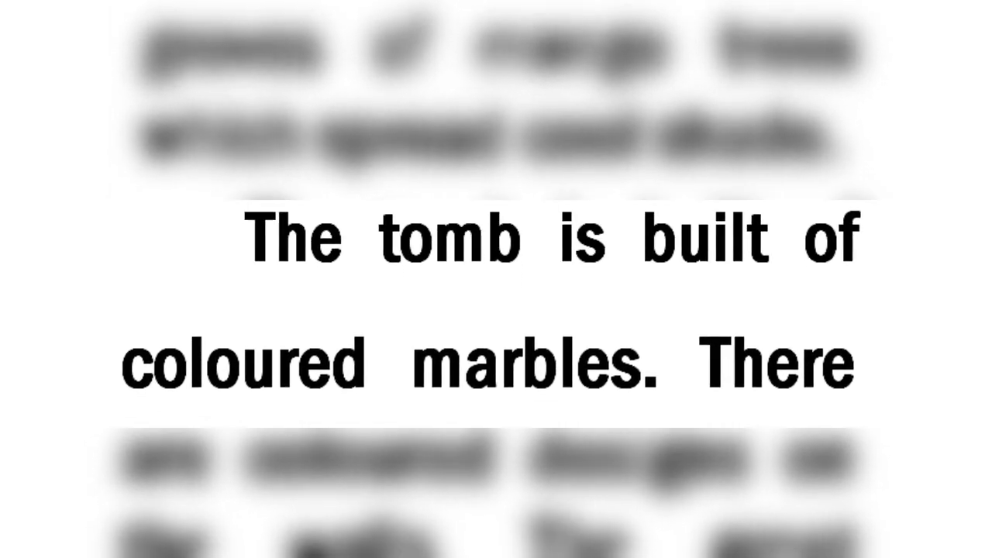
{"action": "scroll", "scroll_direction": "down", "scroll_amount": 3}
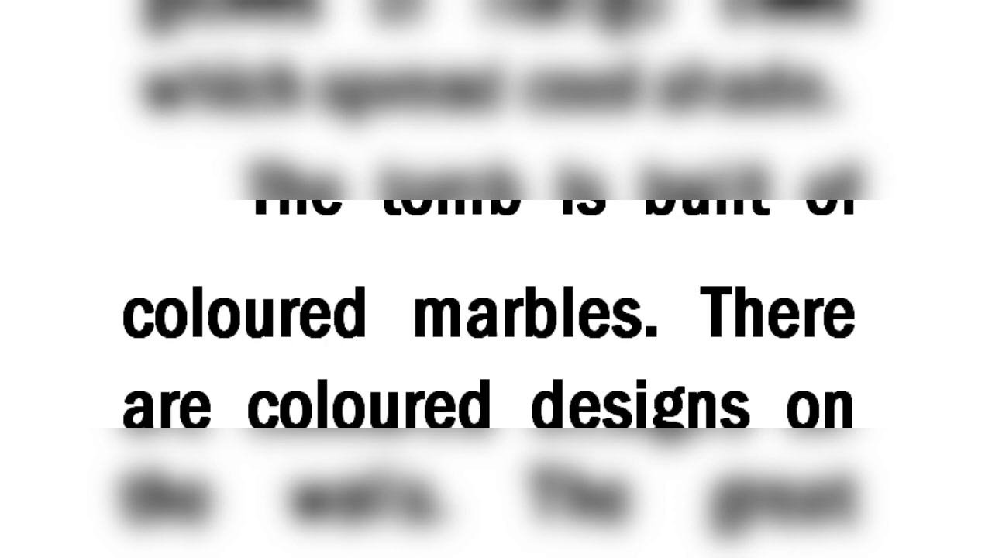
{"action": "scroll", "scroll_direction": "down", "scroll_amount": 3}
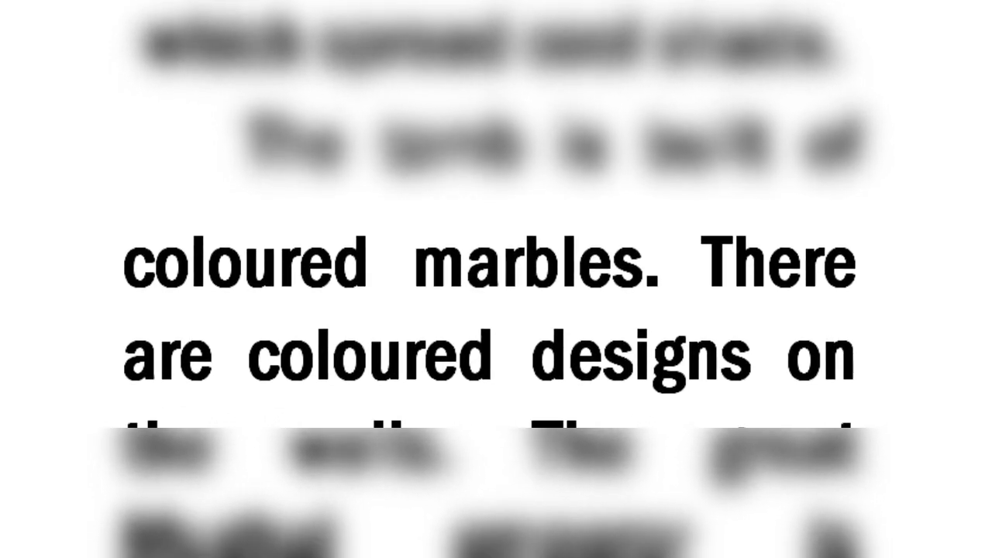
{"action": "scroll", "scroll_direction": "down", "scroll_amount": 3}
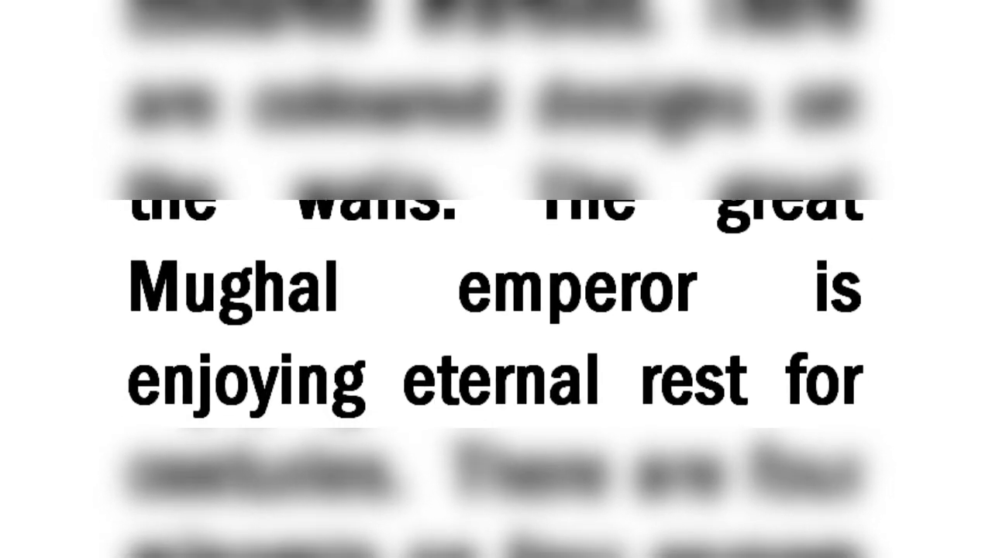
{"action": "scroll", "scroll_direction": "down", "scroll_amount": 3}
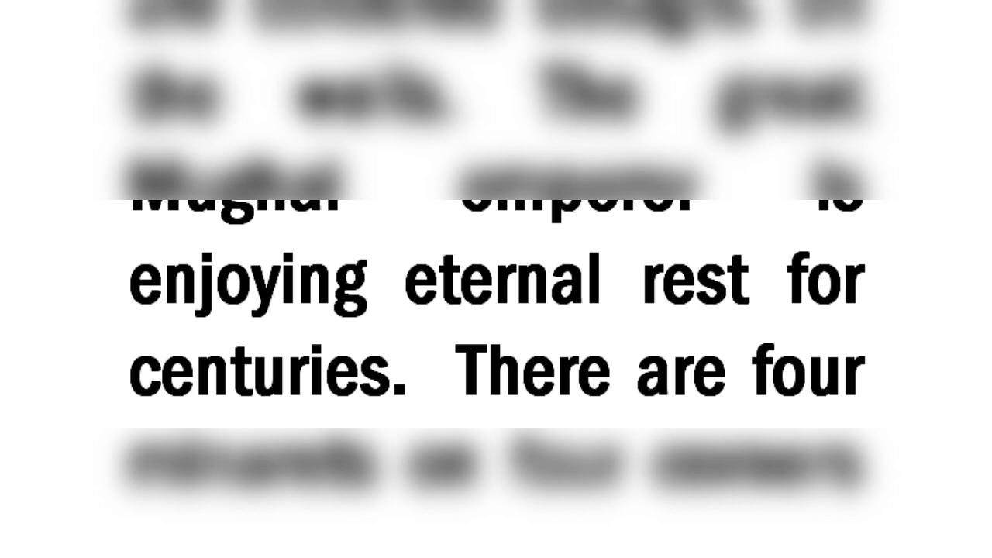
{"action": "scroll", "scroll_direction": "down", "scroll_amount": 3}
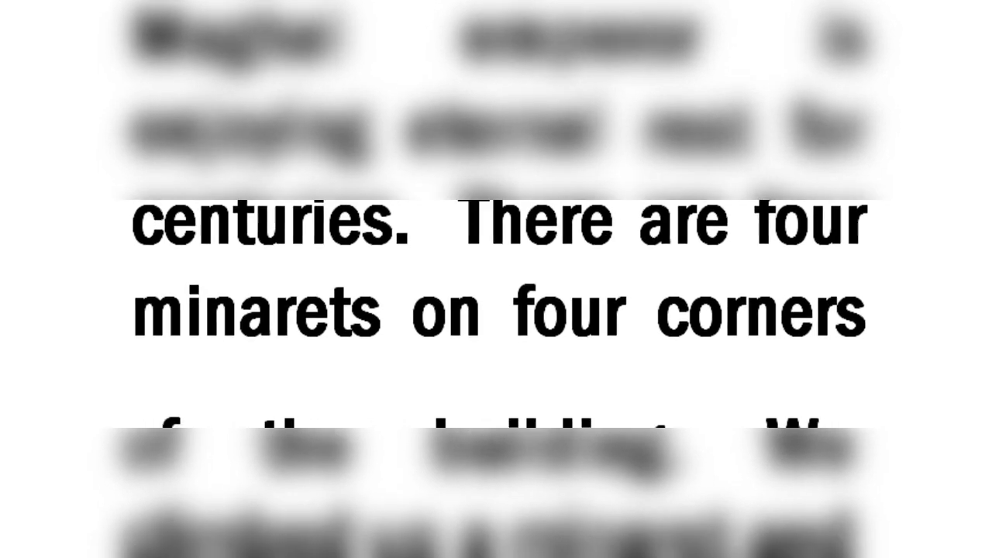
{"action": "scroll", "scroll_direction": "down", "scroll_amount": 3}
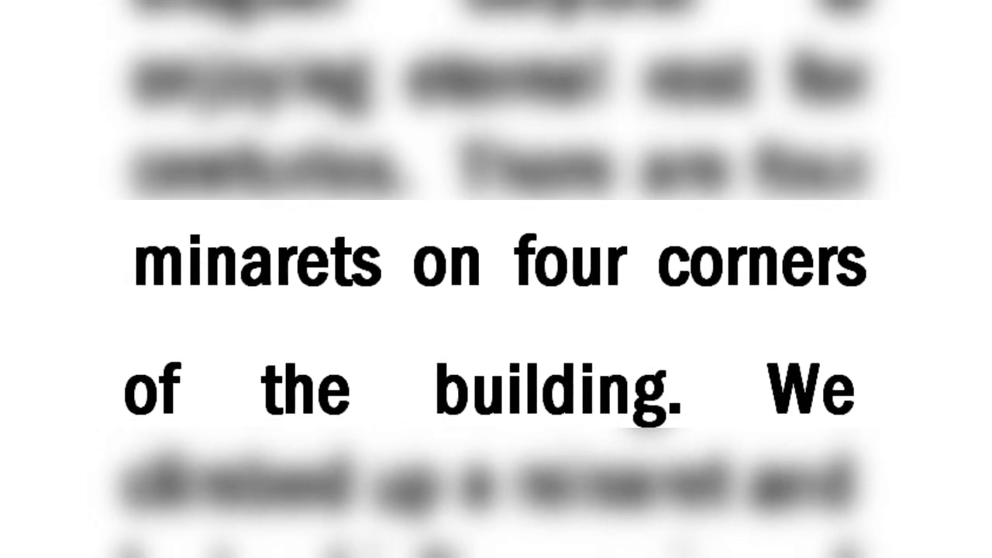
{"action": "scroll", "scroll_direction": "down", "scroll_amount": 3}
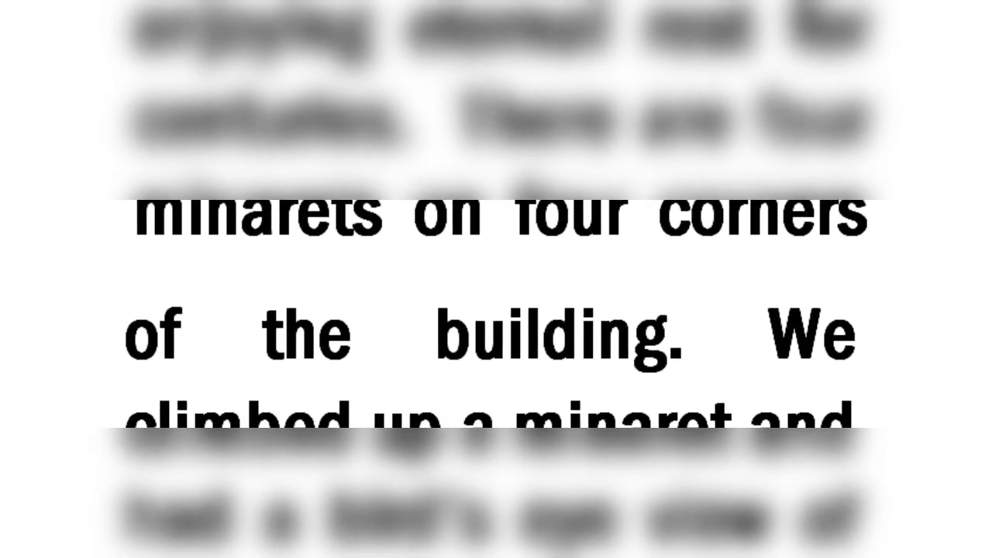
{"action": "scroll", "scroll_direction": "down", "scroll_amount": 3}
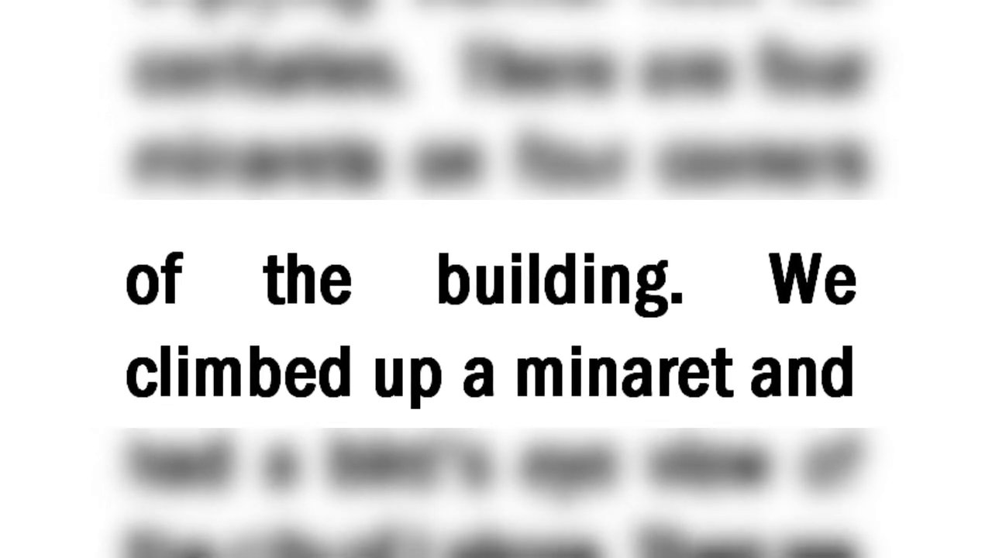
{"action": "scroll", "scroll_direction": "down", "scroll_amount": 3}
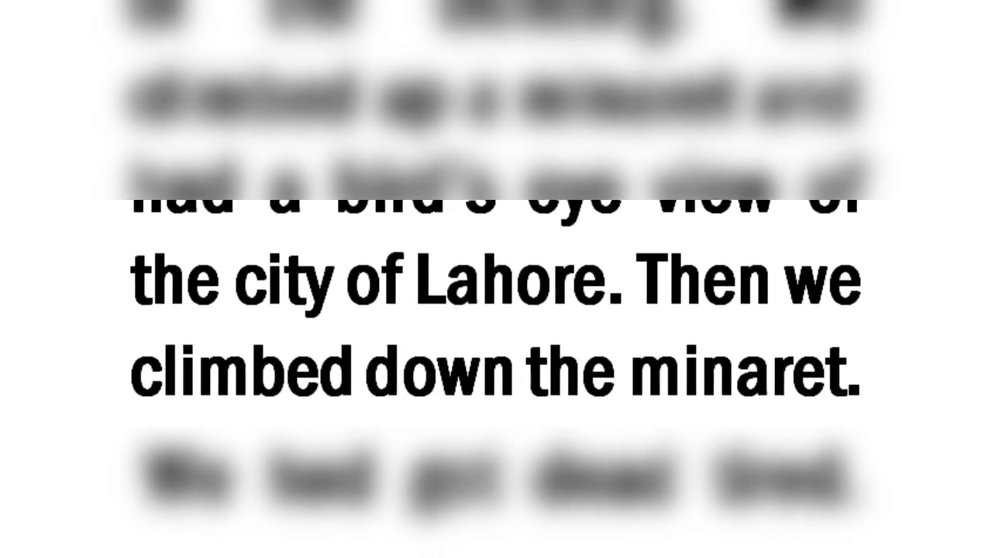
{"action": "scroll", "scroll_direction": "down", "scroll_amount": 3}
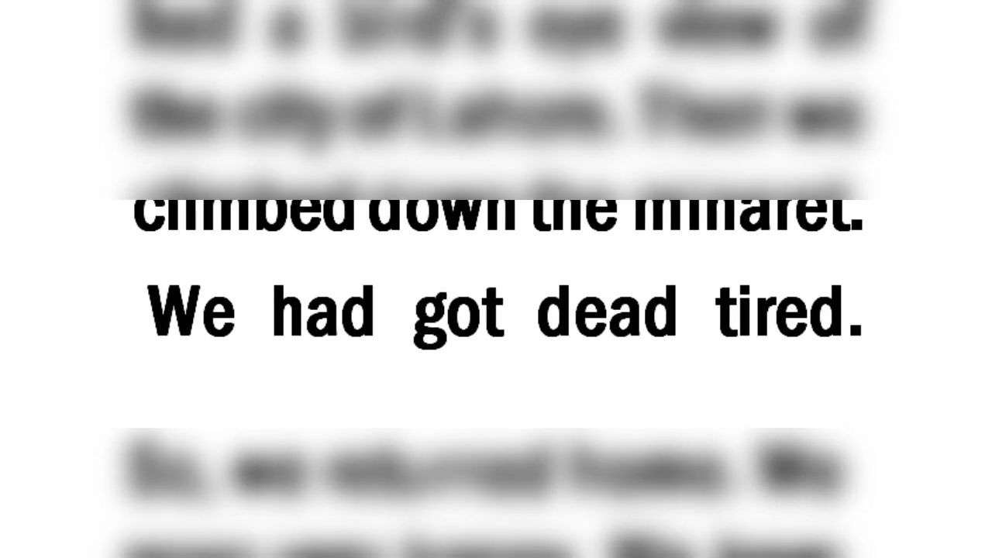
{"action": "scroll", "scroll_direction": "down", "scroll_amount": 3}
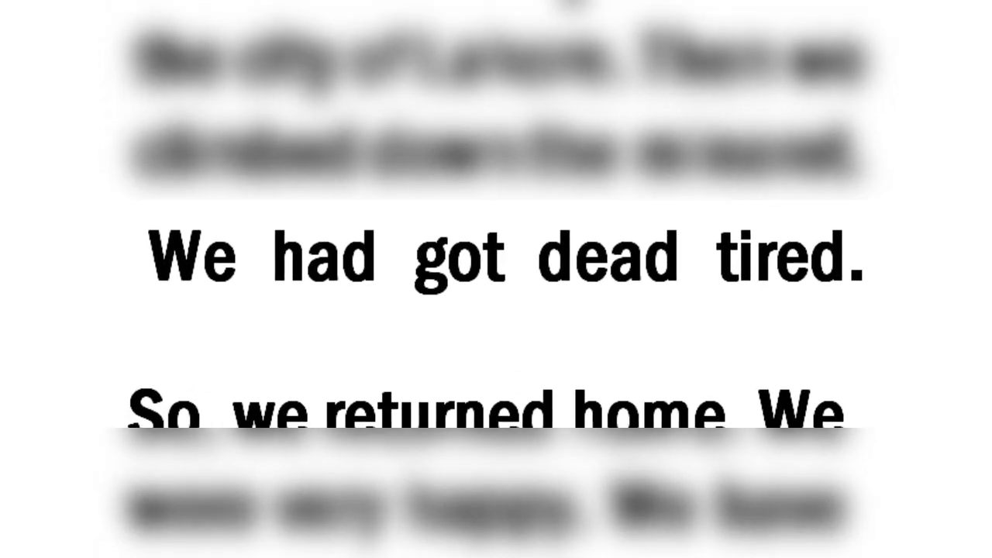
{"action": "scroll", "scroll_direction": "down", "scroll_amount": 3}
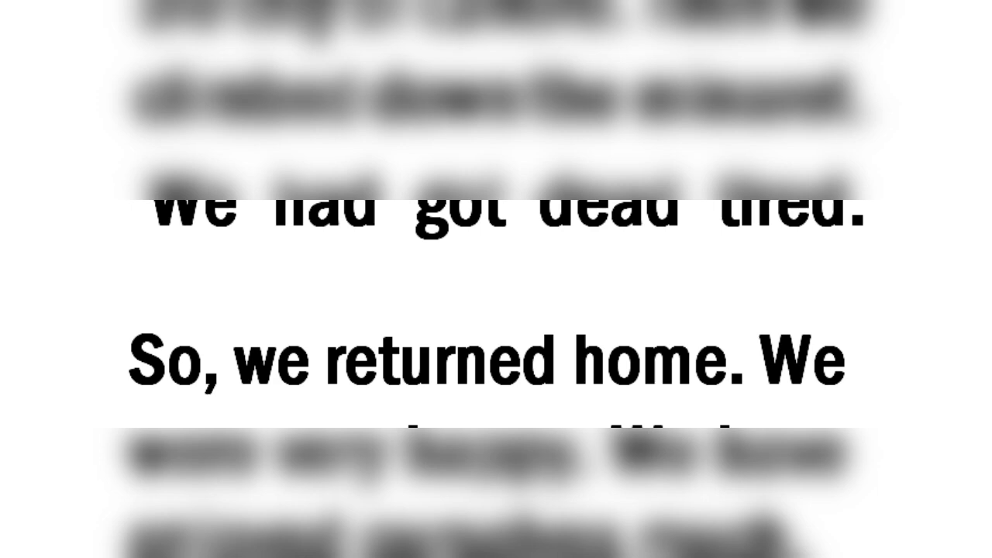
{"action": "scroll", "scroll_direction": "down", "scroll_amount": 3}
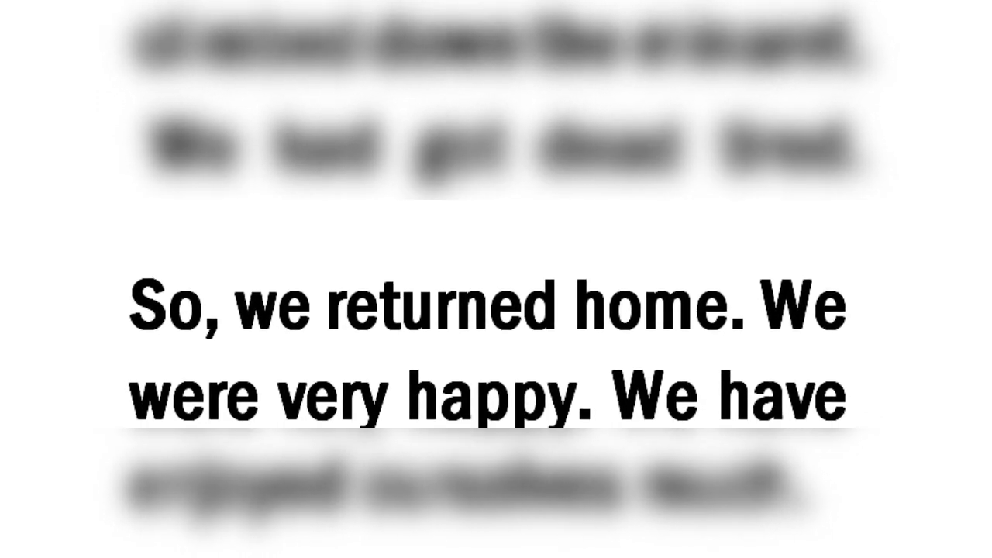